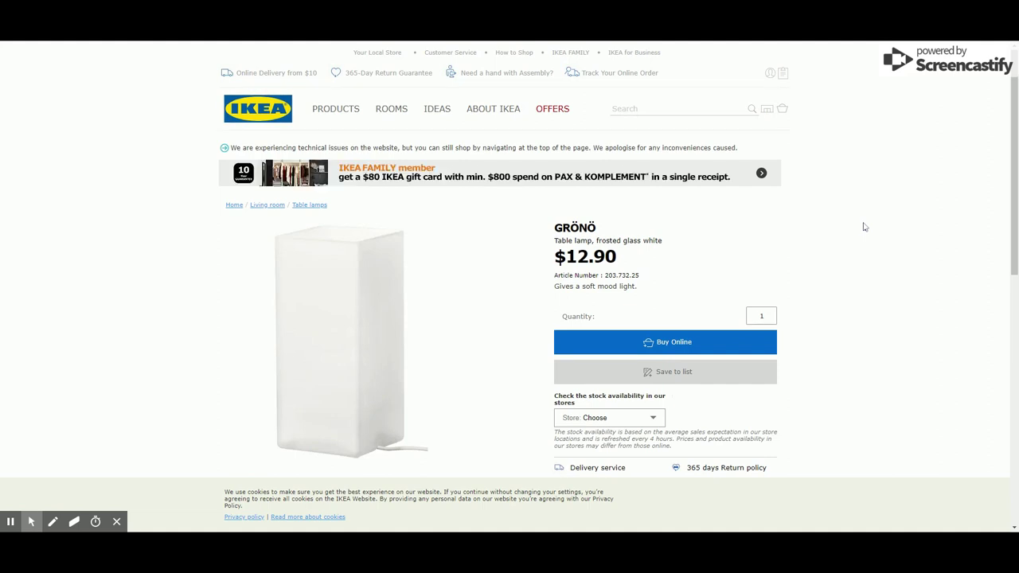
Step: Scroll to the GRÖNÖ lamp thumbnails and select the third photo showing the lamp lit
scroll(down, 3)
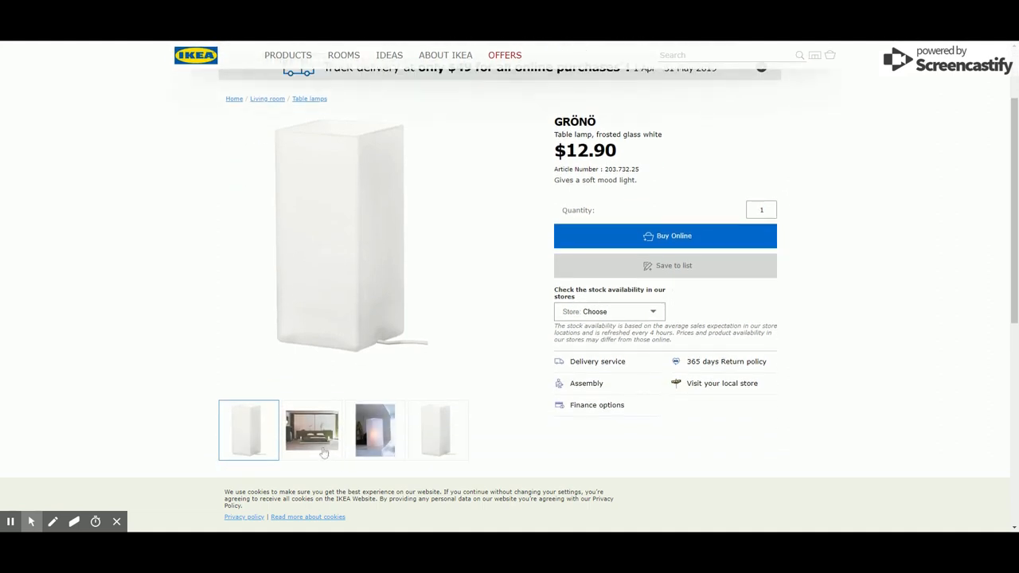
click(374, 430)
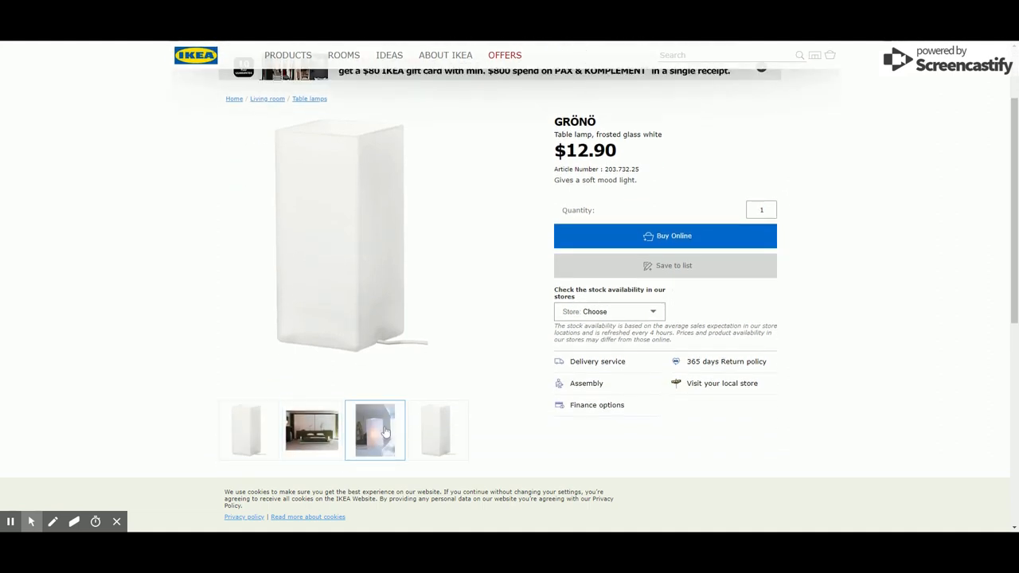